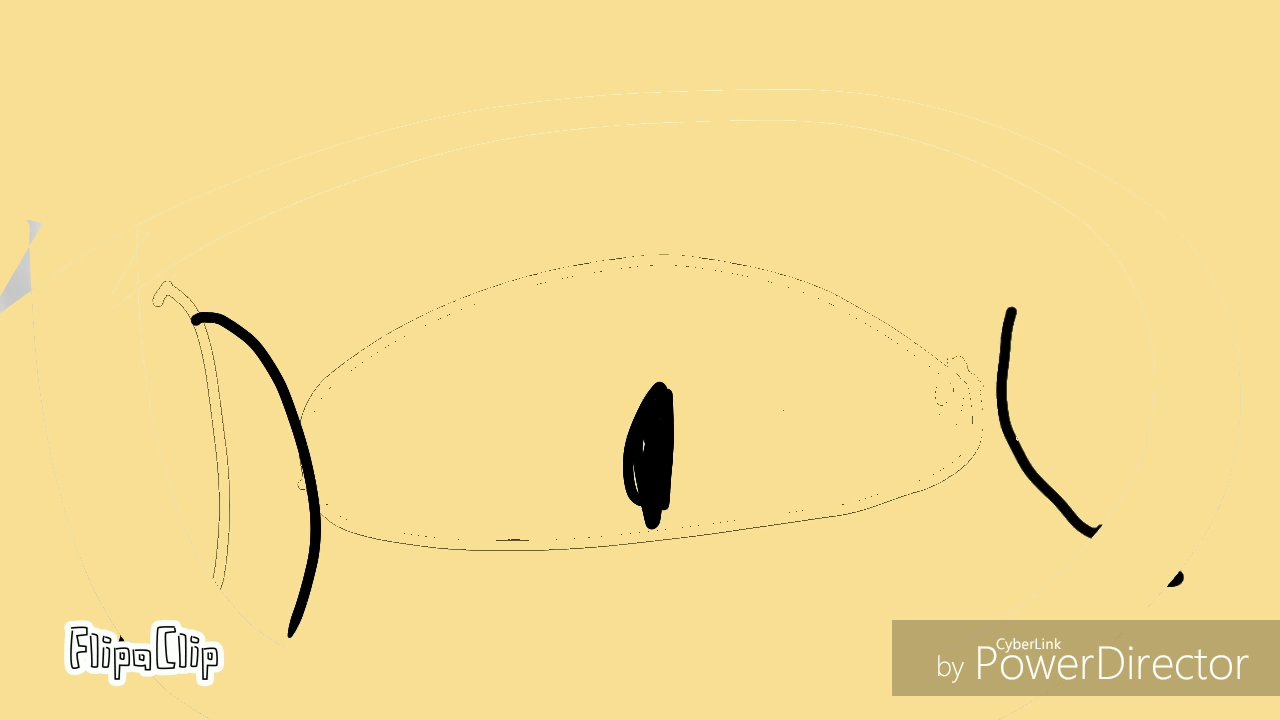
Scrub the playback to the frame where the eye is closed as a horizontal black line.
{"action": "left_click_drag", "start_coordinate": [320, 496], "coordinate": [1044, 460]}
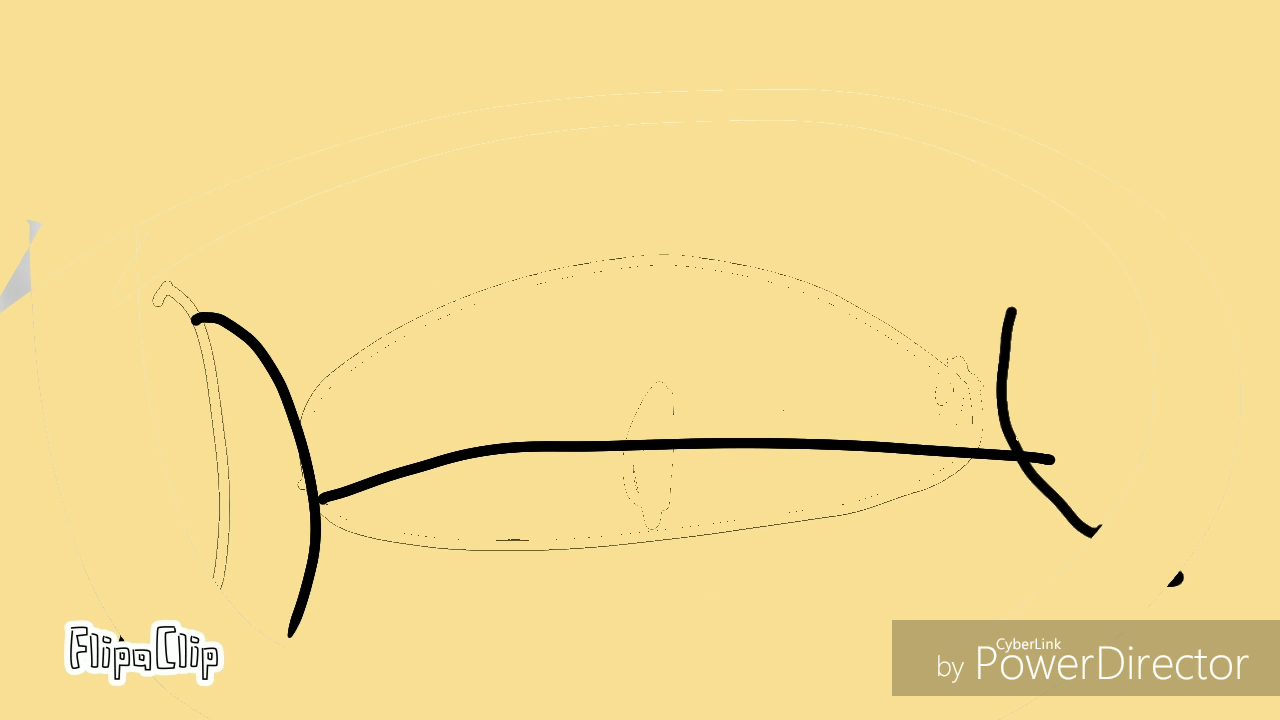